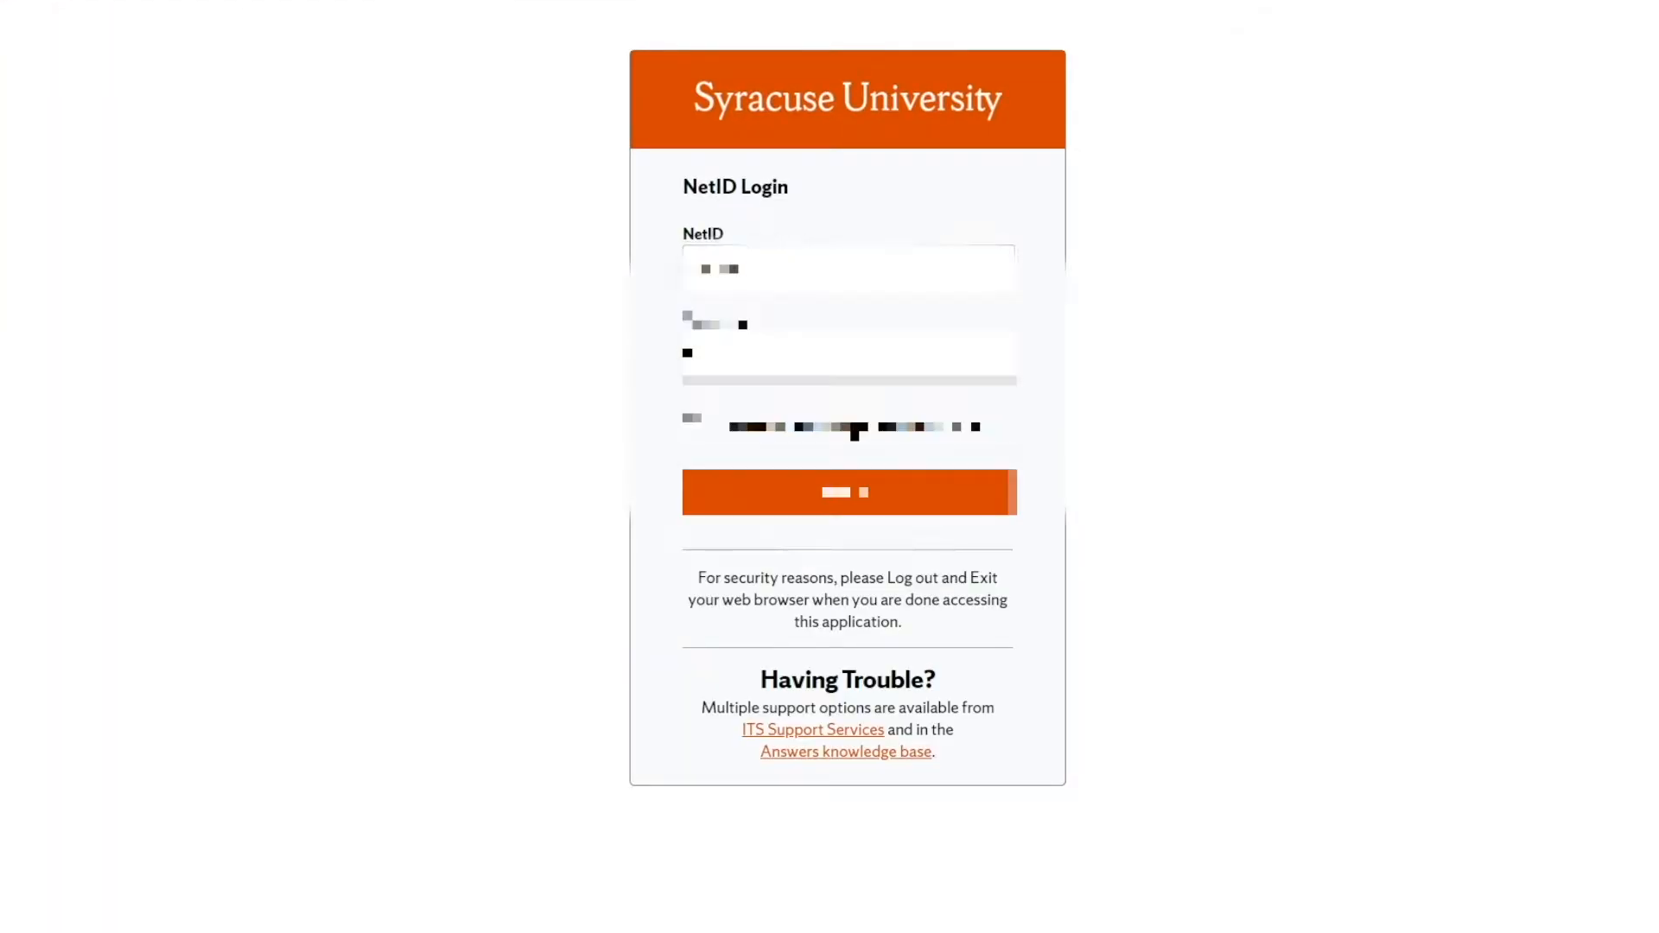
Log in to Blackboard with the Syracuse University NetID credentials.
left_click(847, 491)
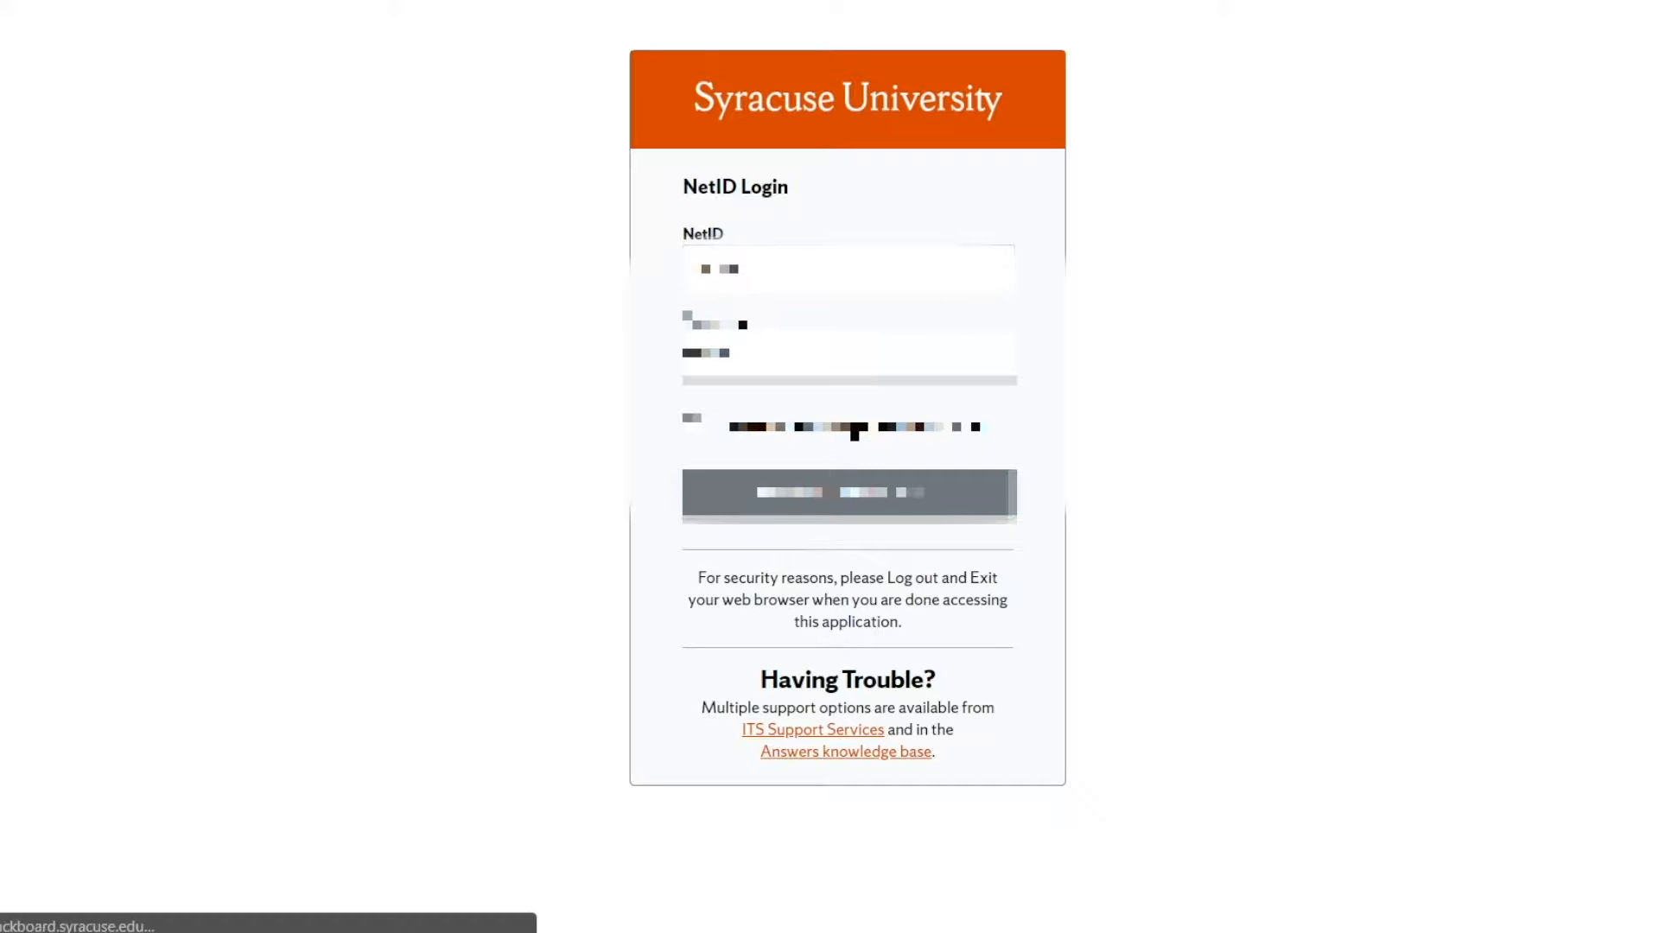
left_click(846, 495)
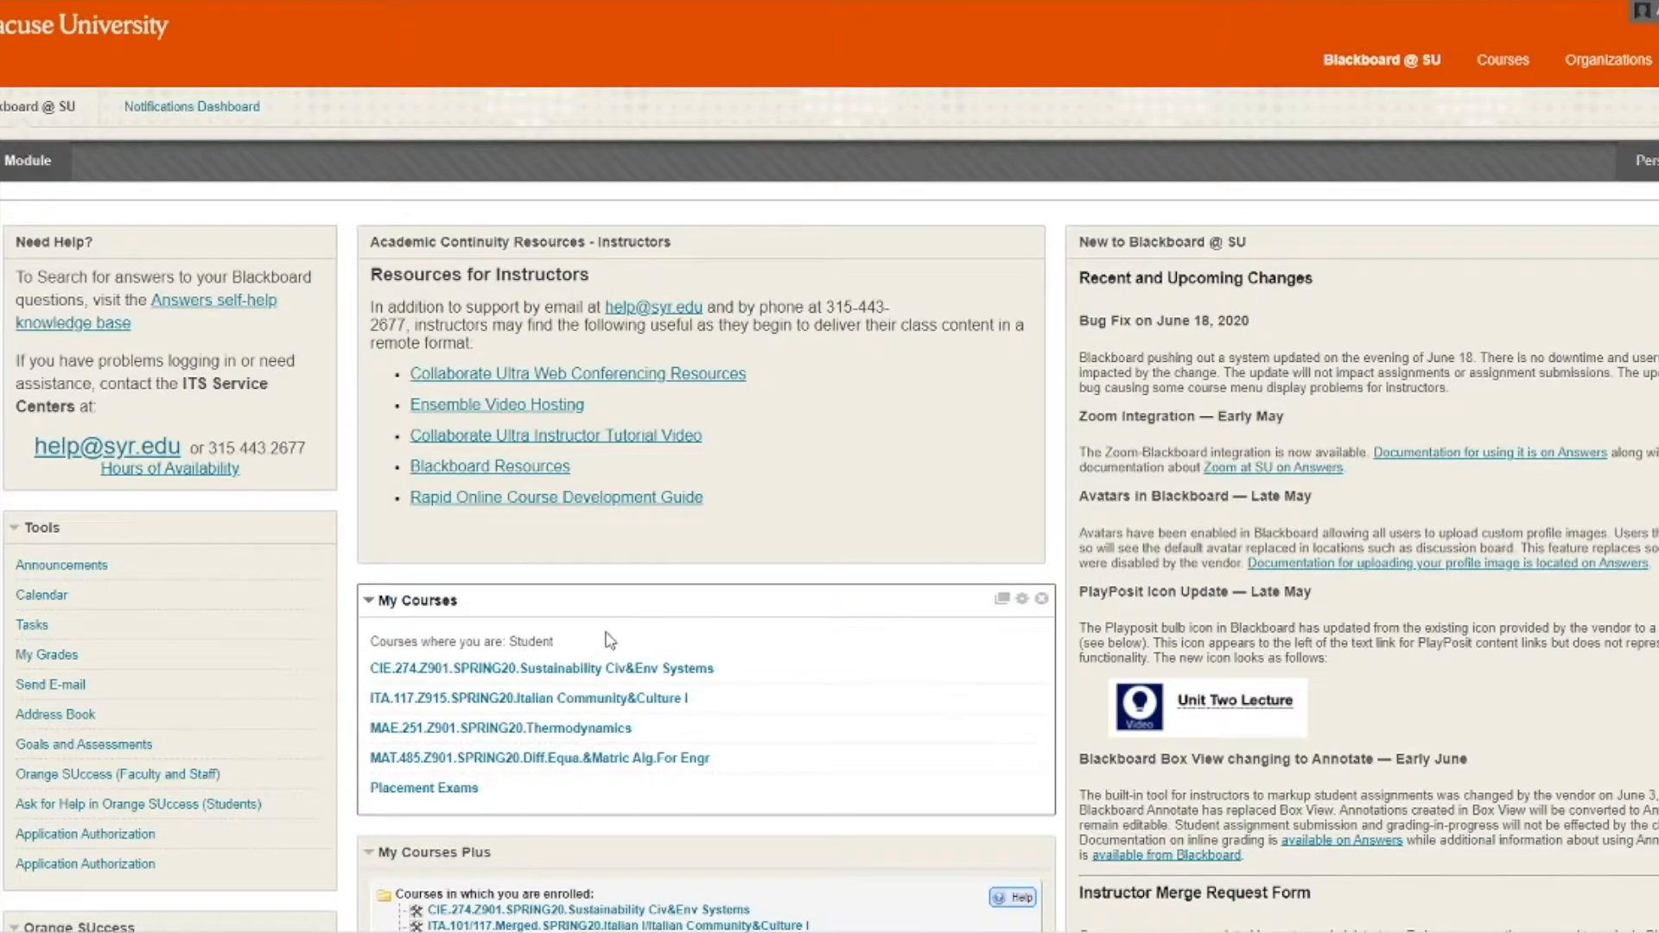
mouse_move(593, 643)
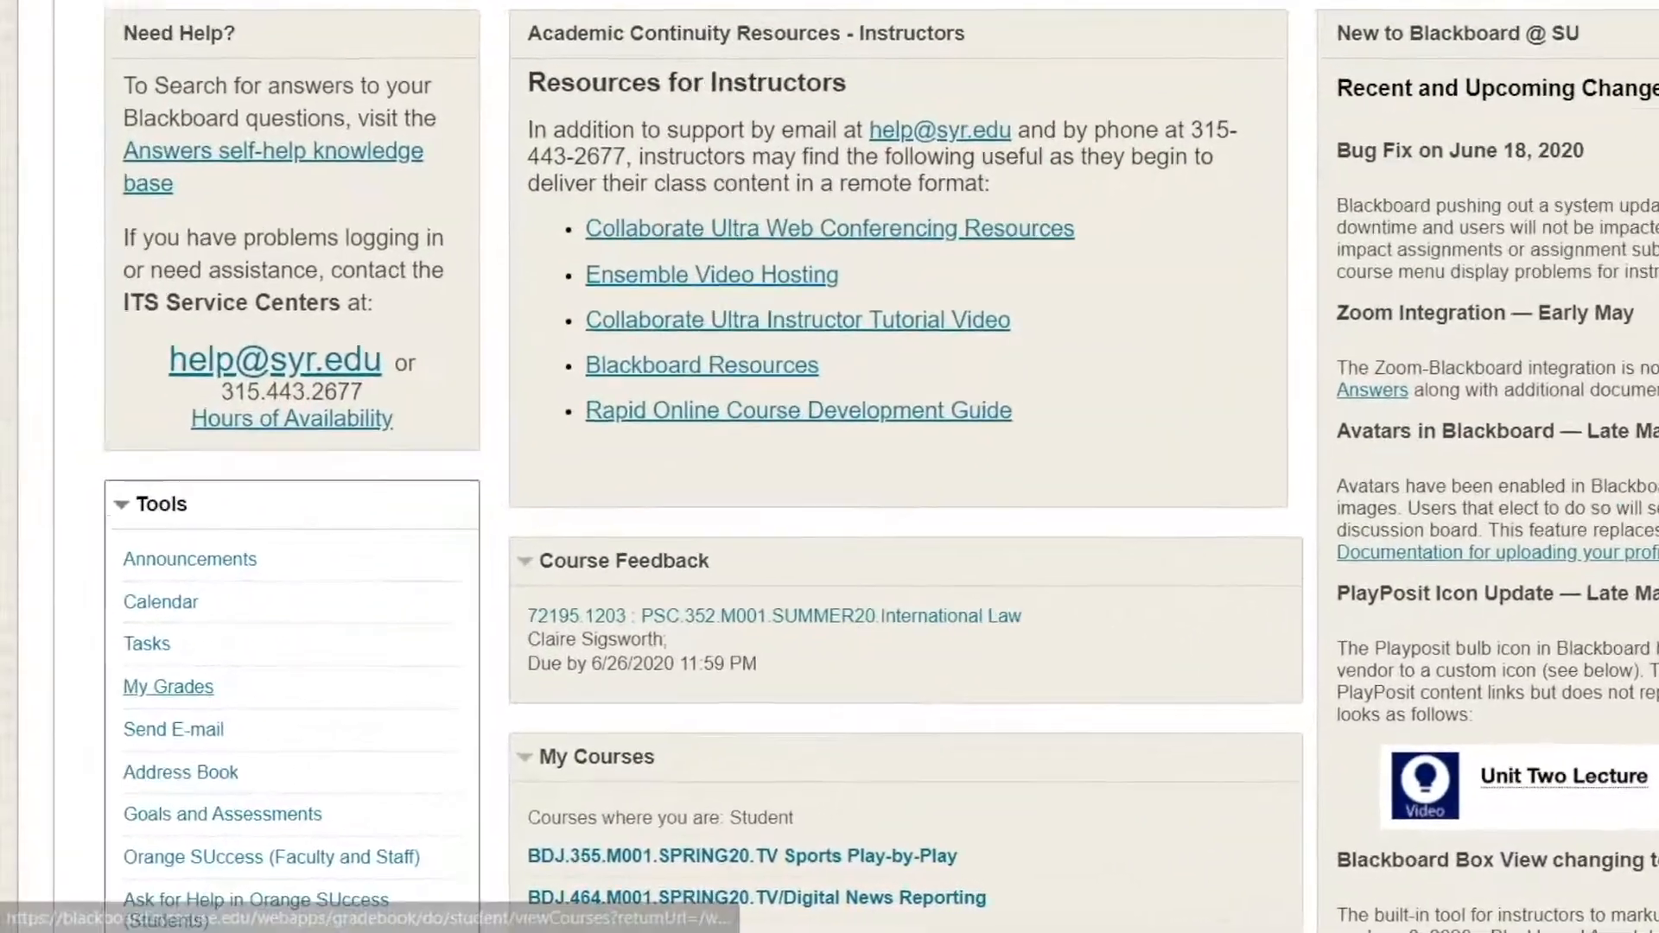
Open My Grades from the home page's Tools module.
left_click(166, 685)
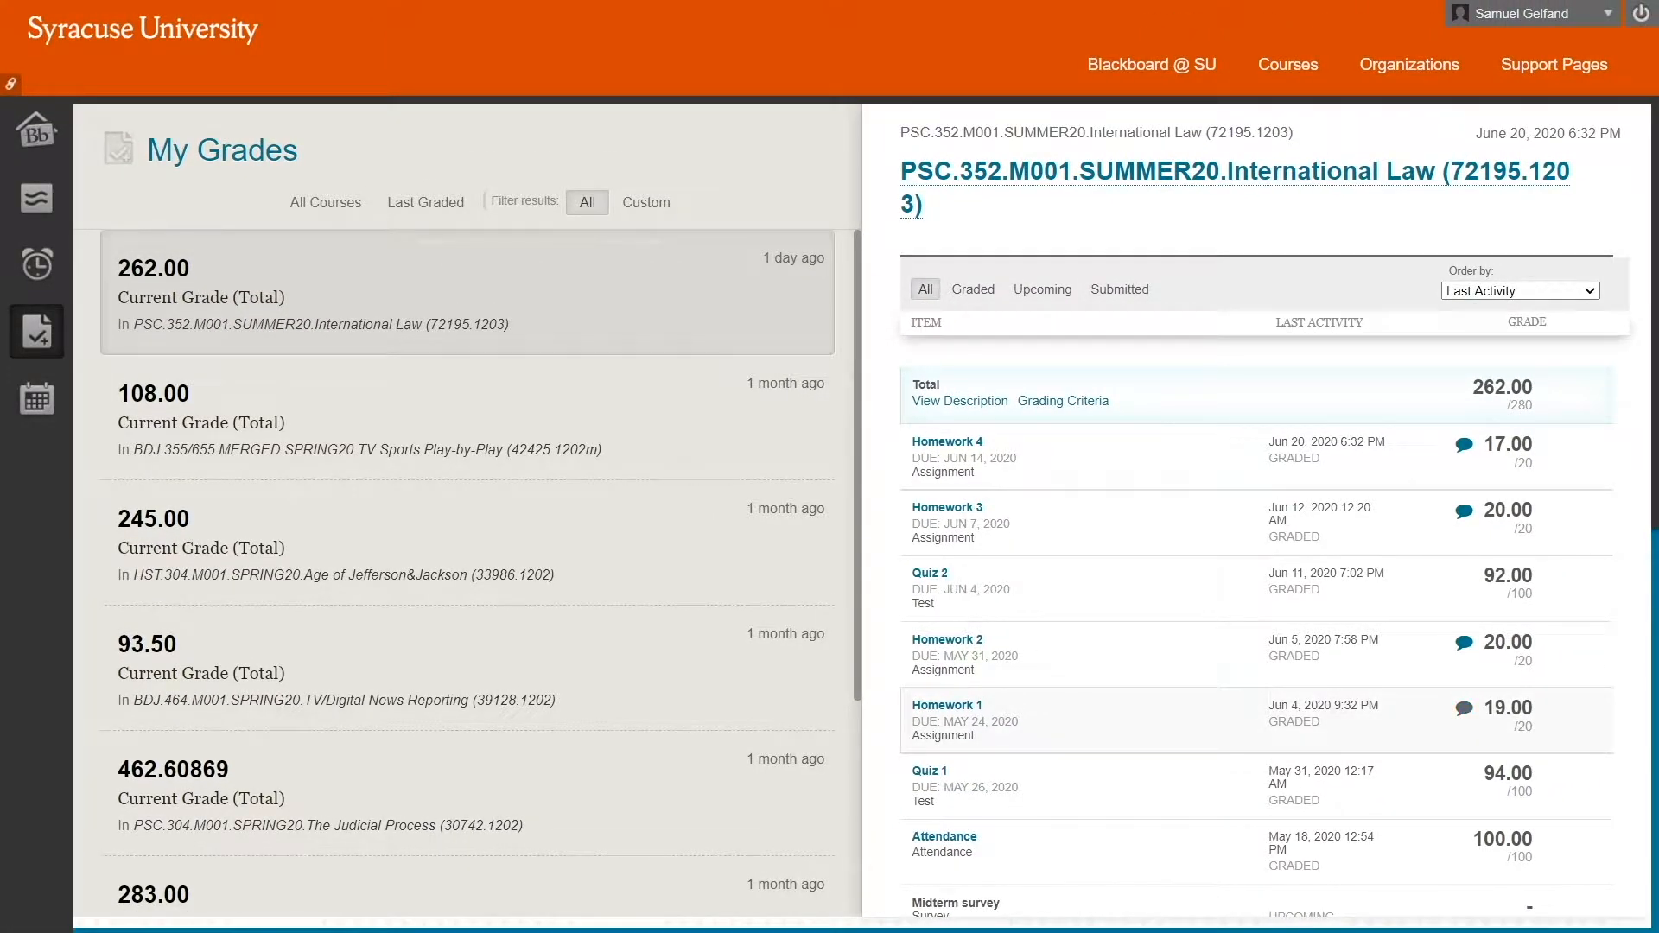
Review Homework 1's instructor feedback and 19/20 submission, then return to Blackboard @ SU.
left_click(1462, 708)
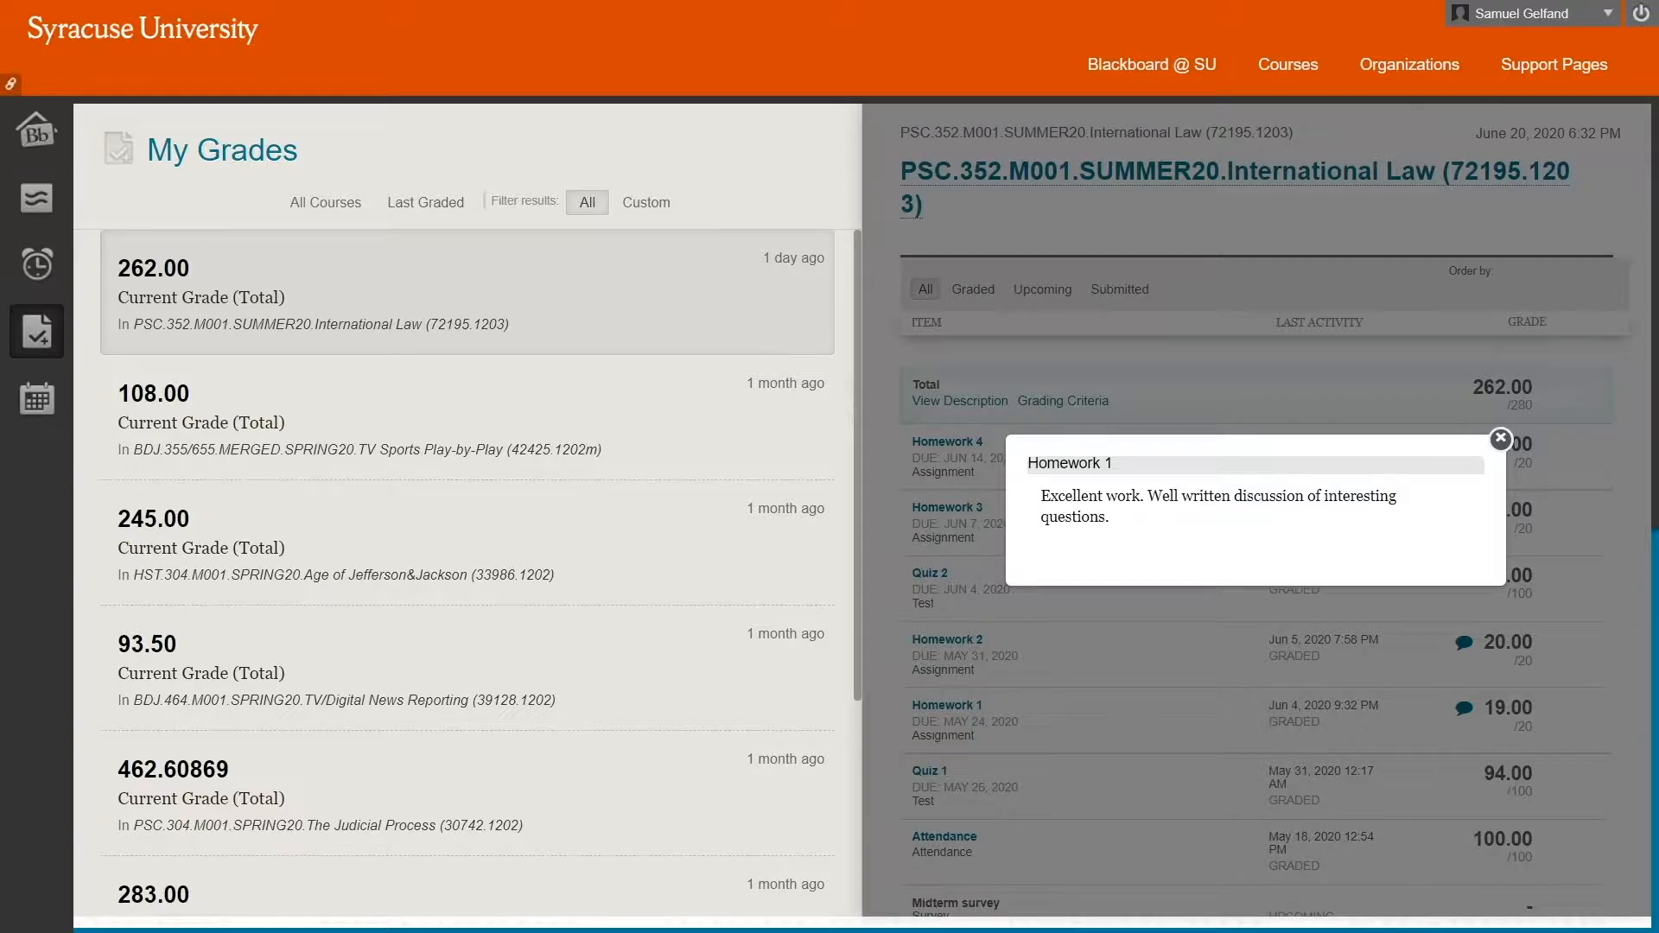
left_click(1499, 438)
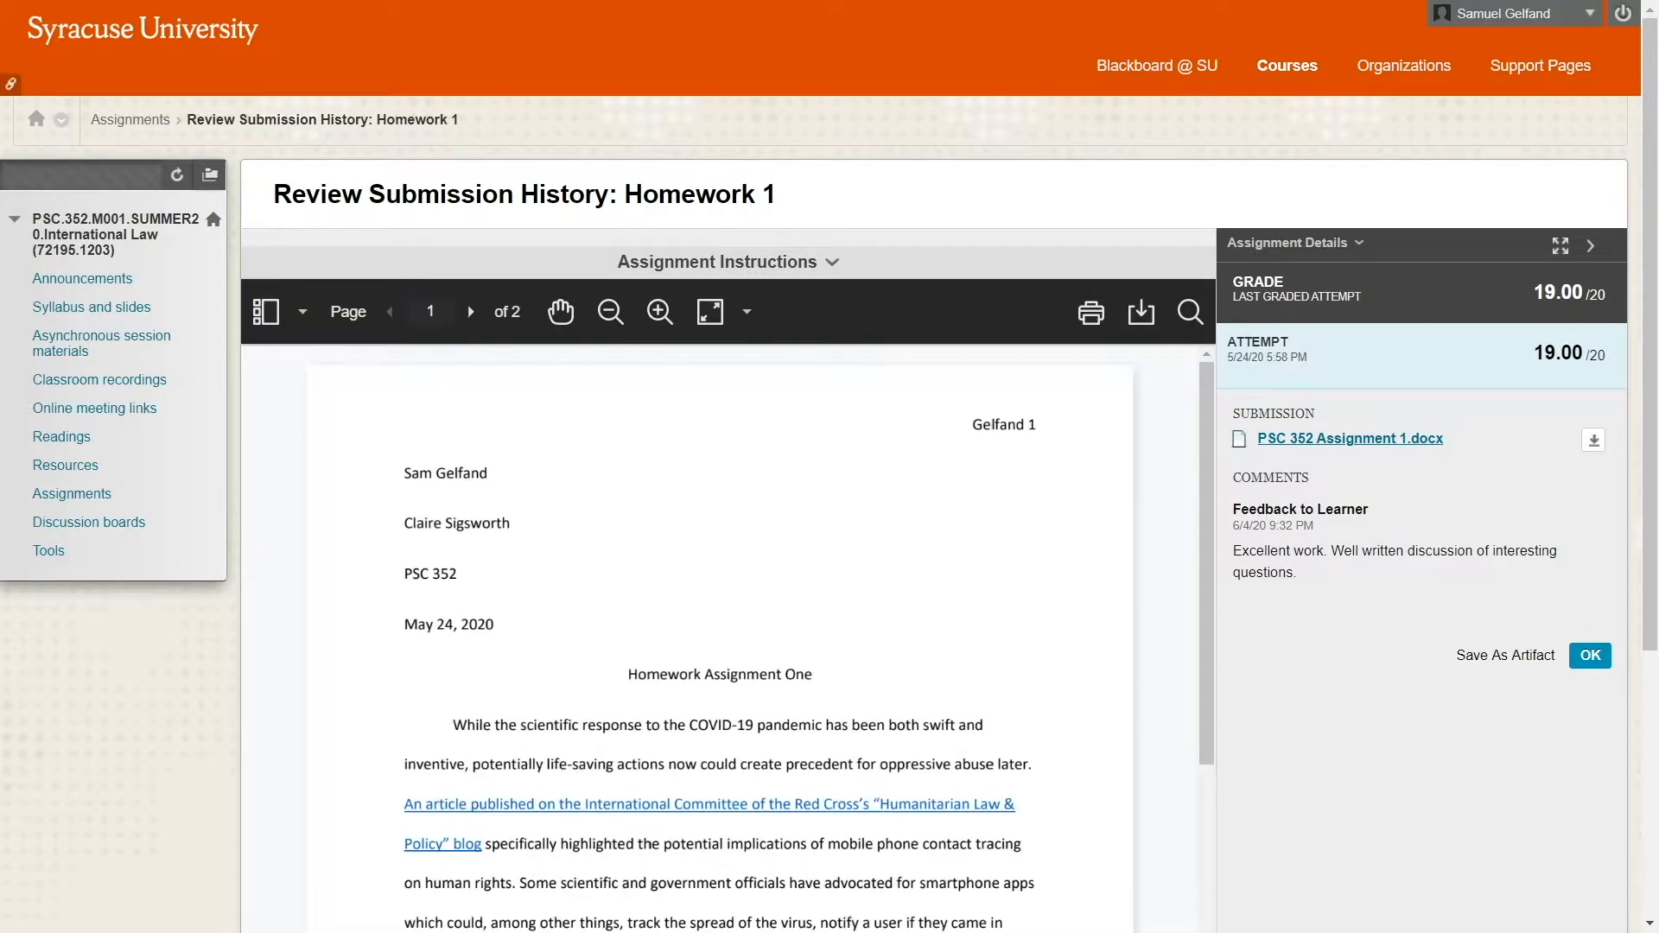
left_click(1155, 66)
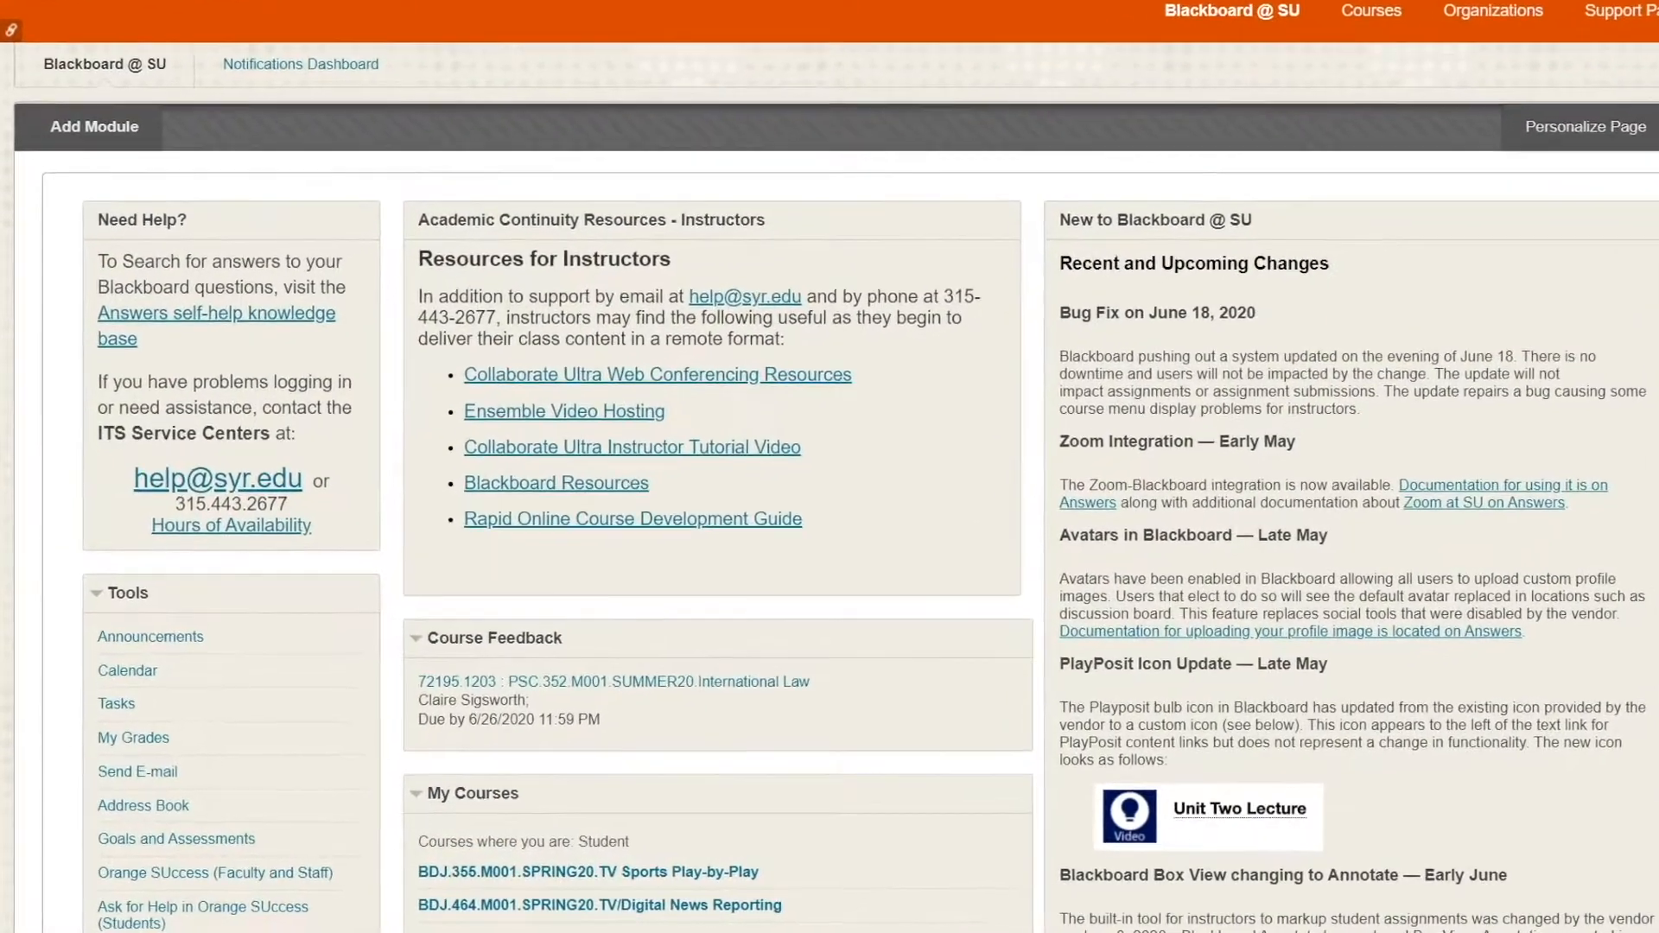
Scroll down to the My Courses module to reach HST.304 Age of Jefferson&Jackson.
scroll("down", 3)
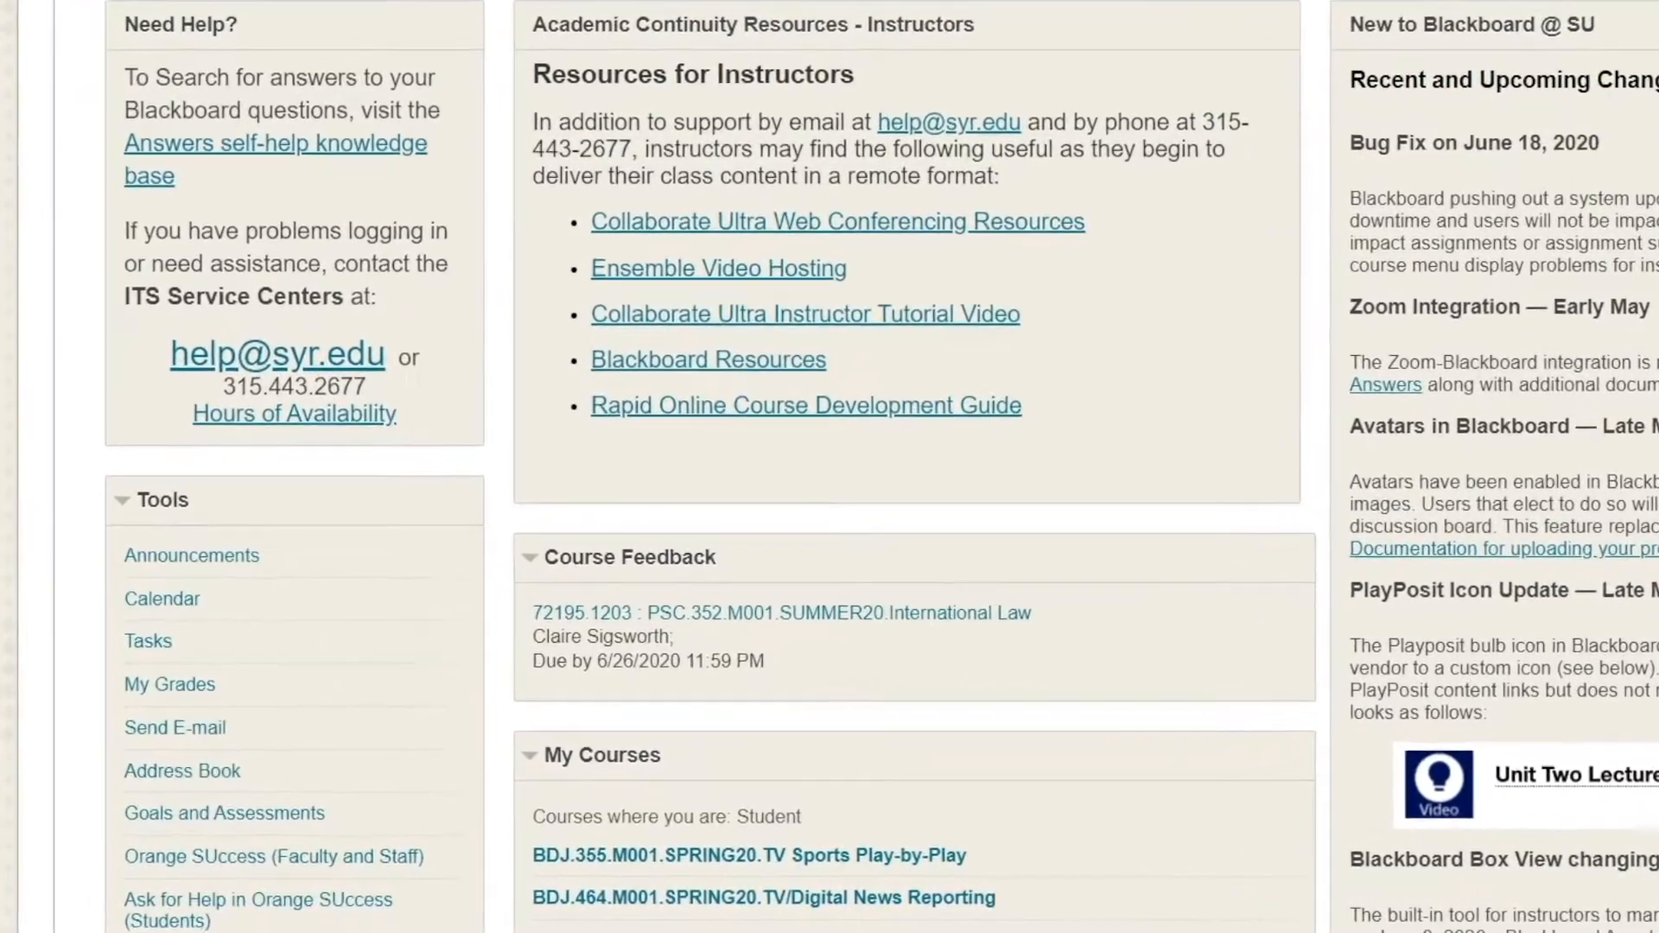
scroll("down", 3)
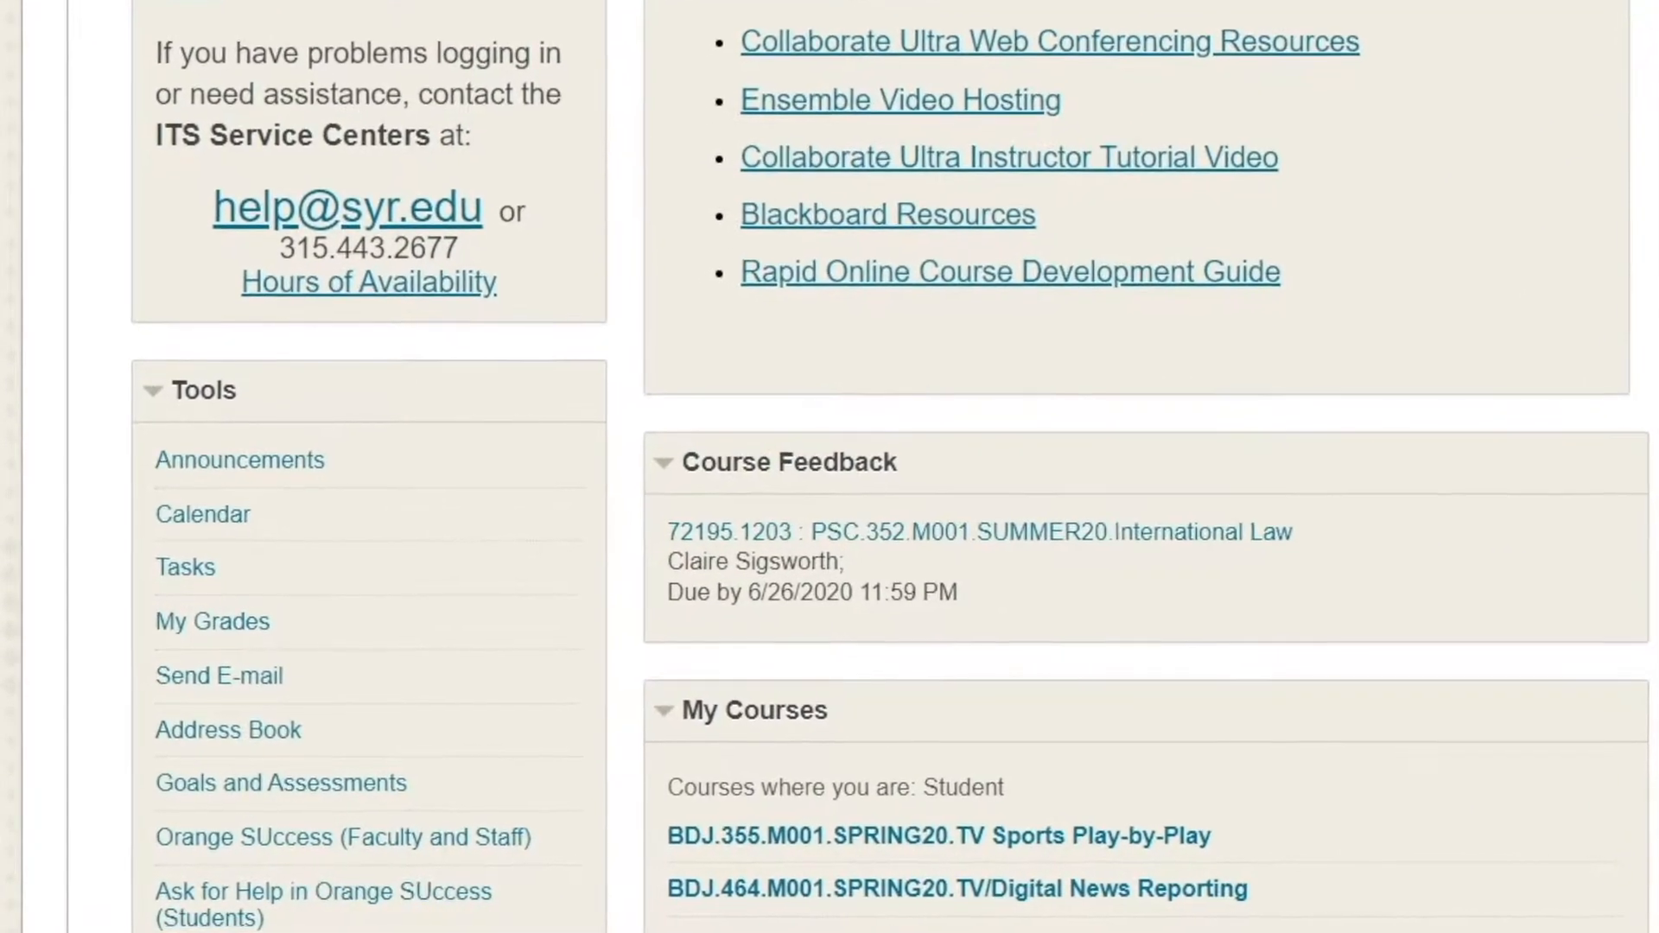
scroll("down", 3)
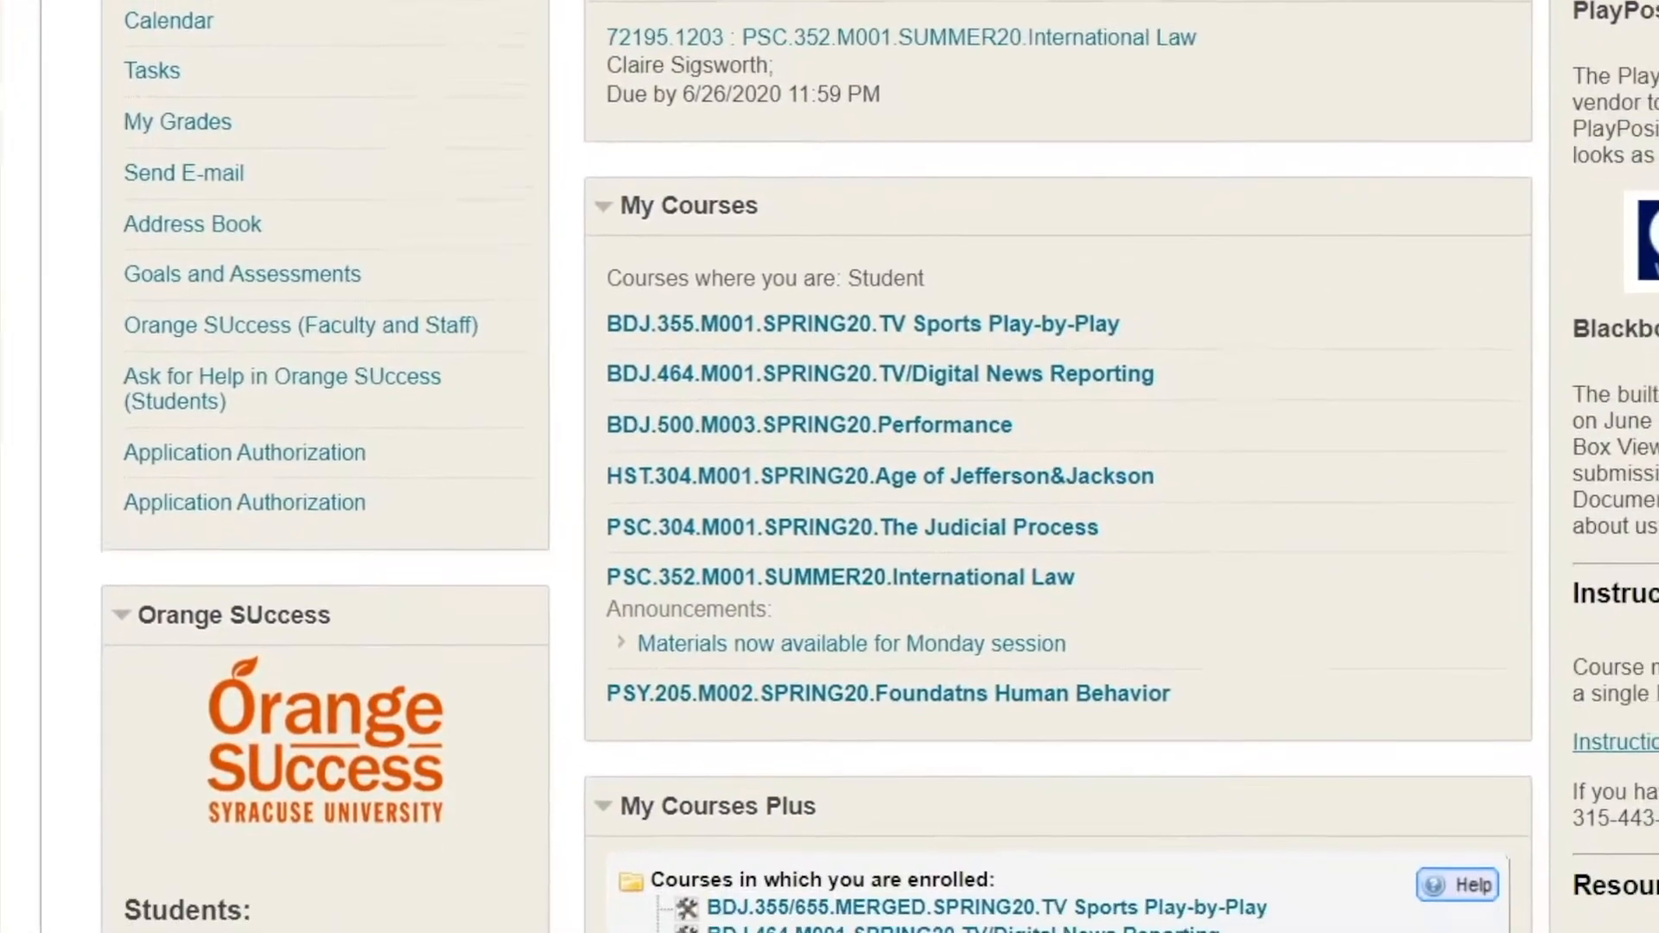
scroll("down", 3)
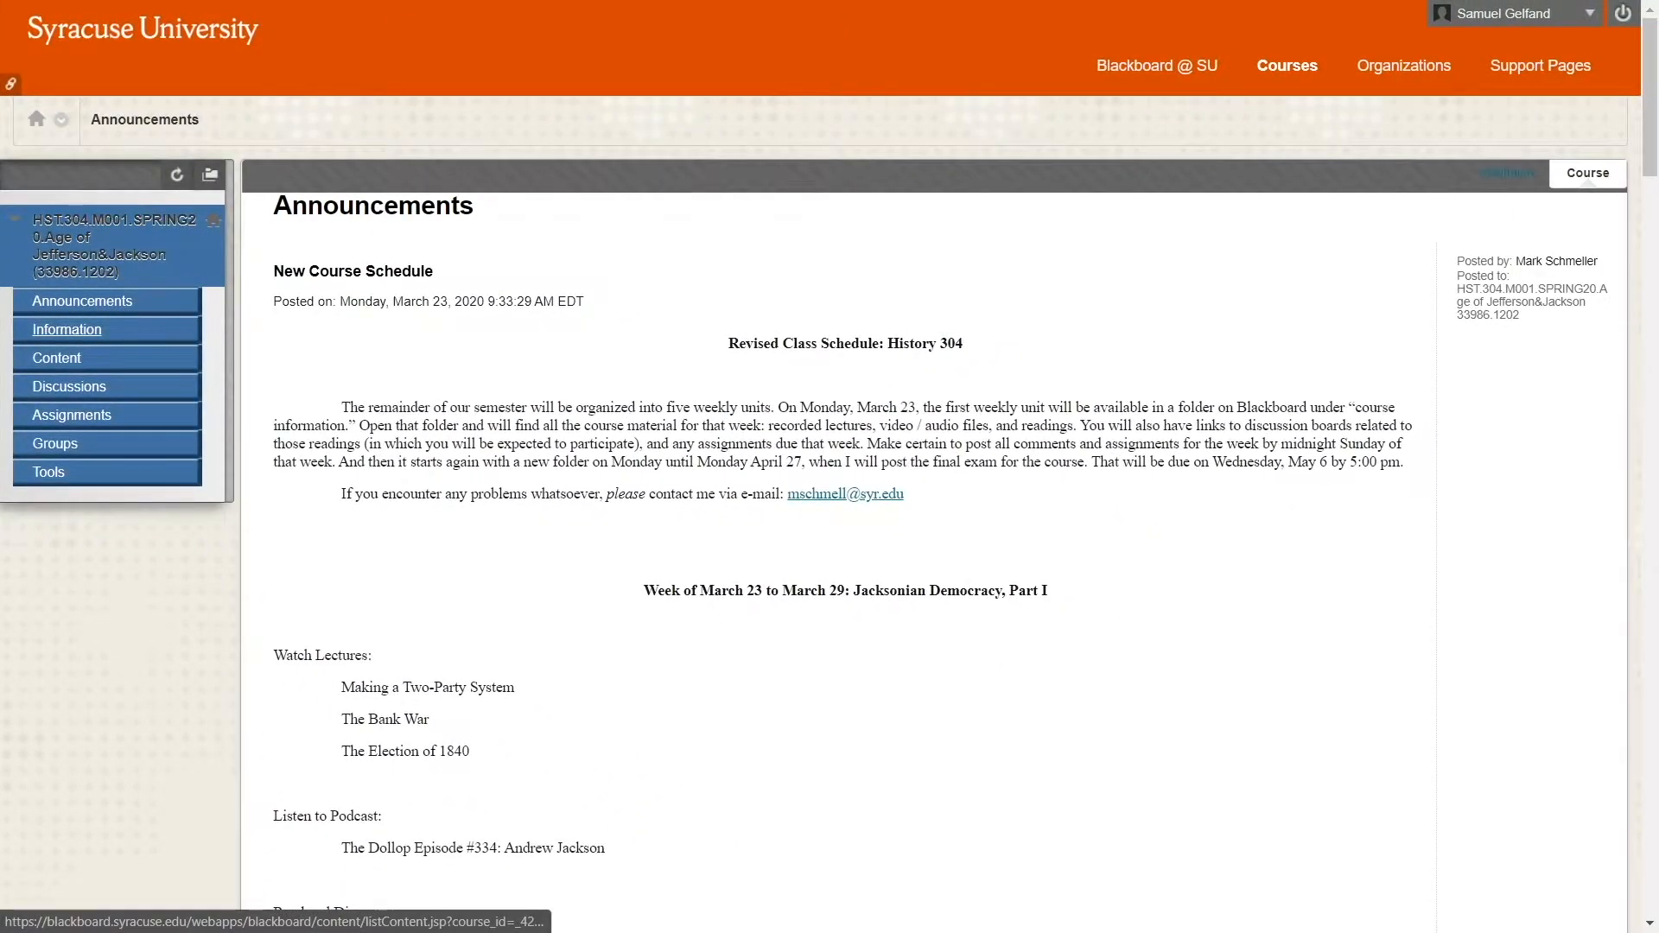
View HST 304's Information and Discussions pages, then PSC.352's Assignments list.
left_click(67, 329)
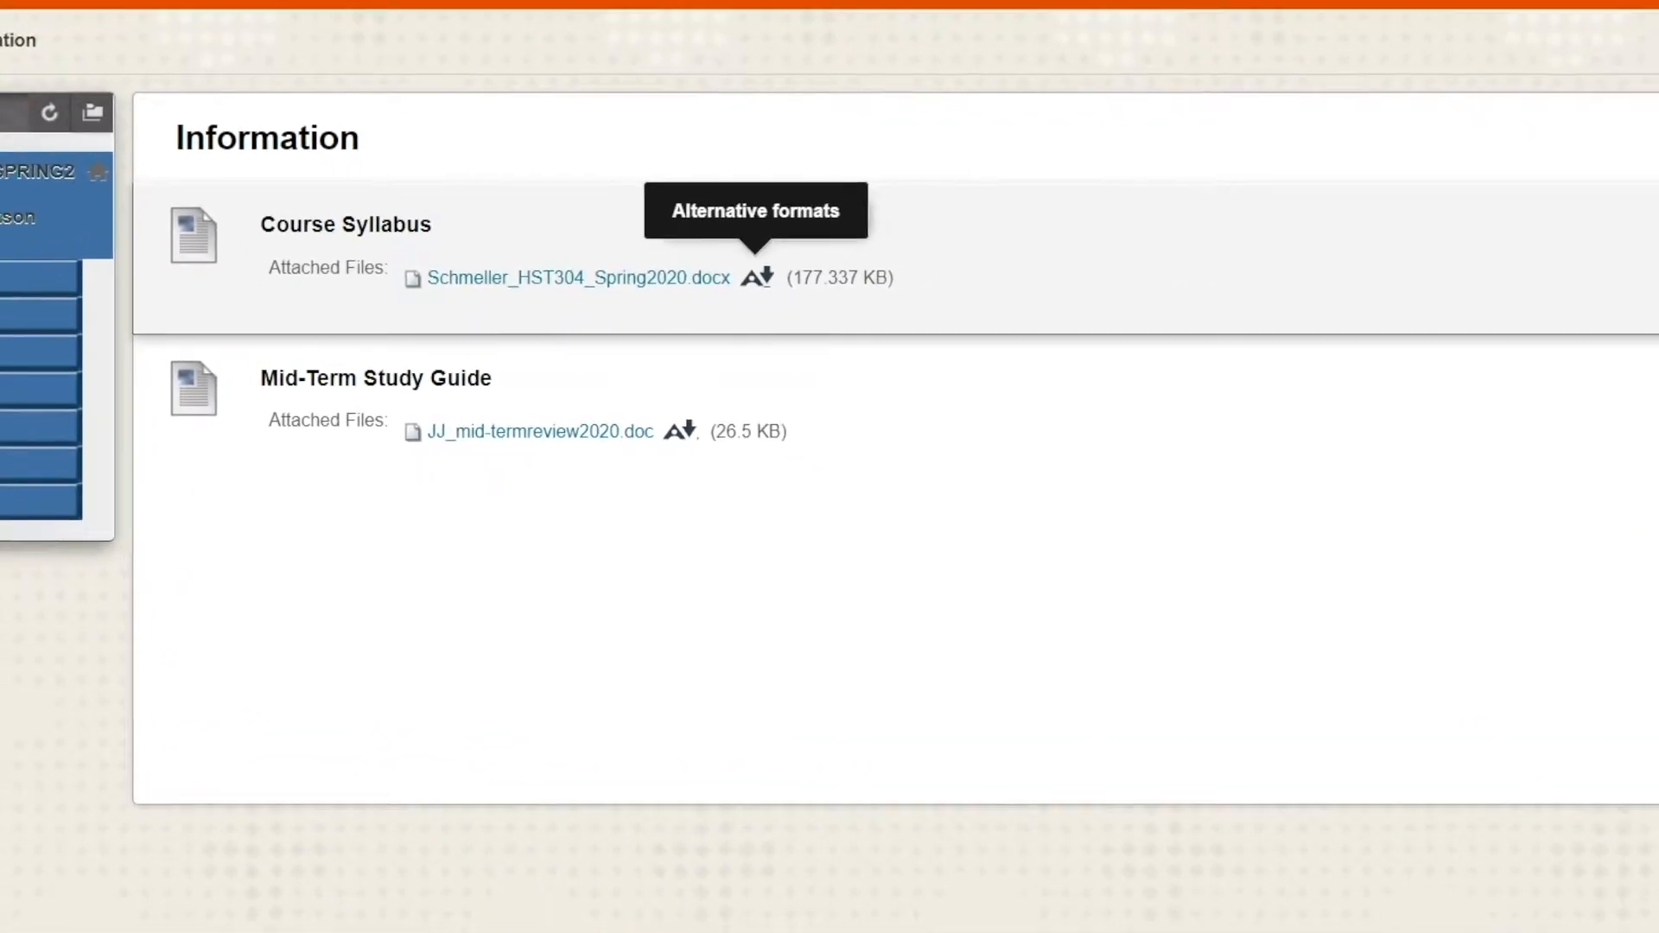
left_click(755, 277)
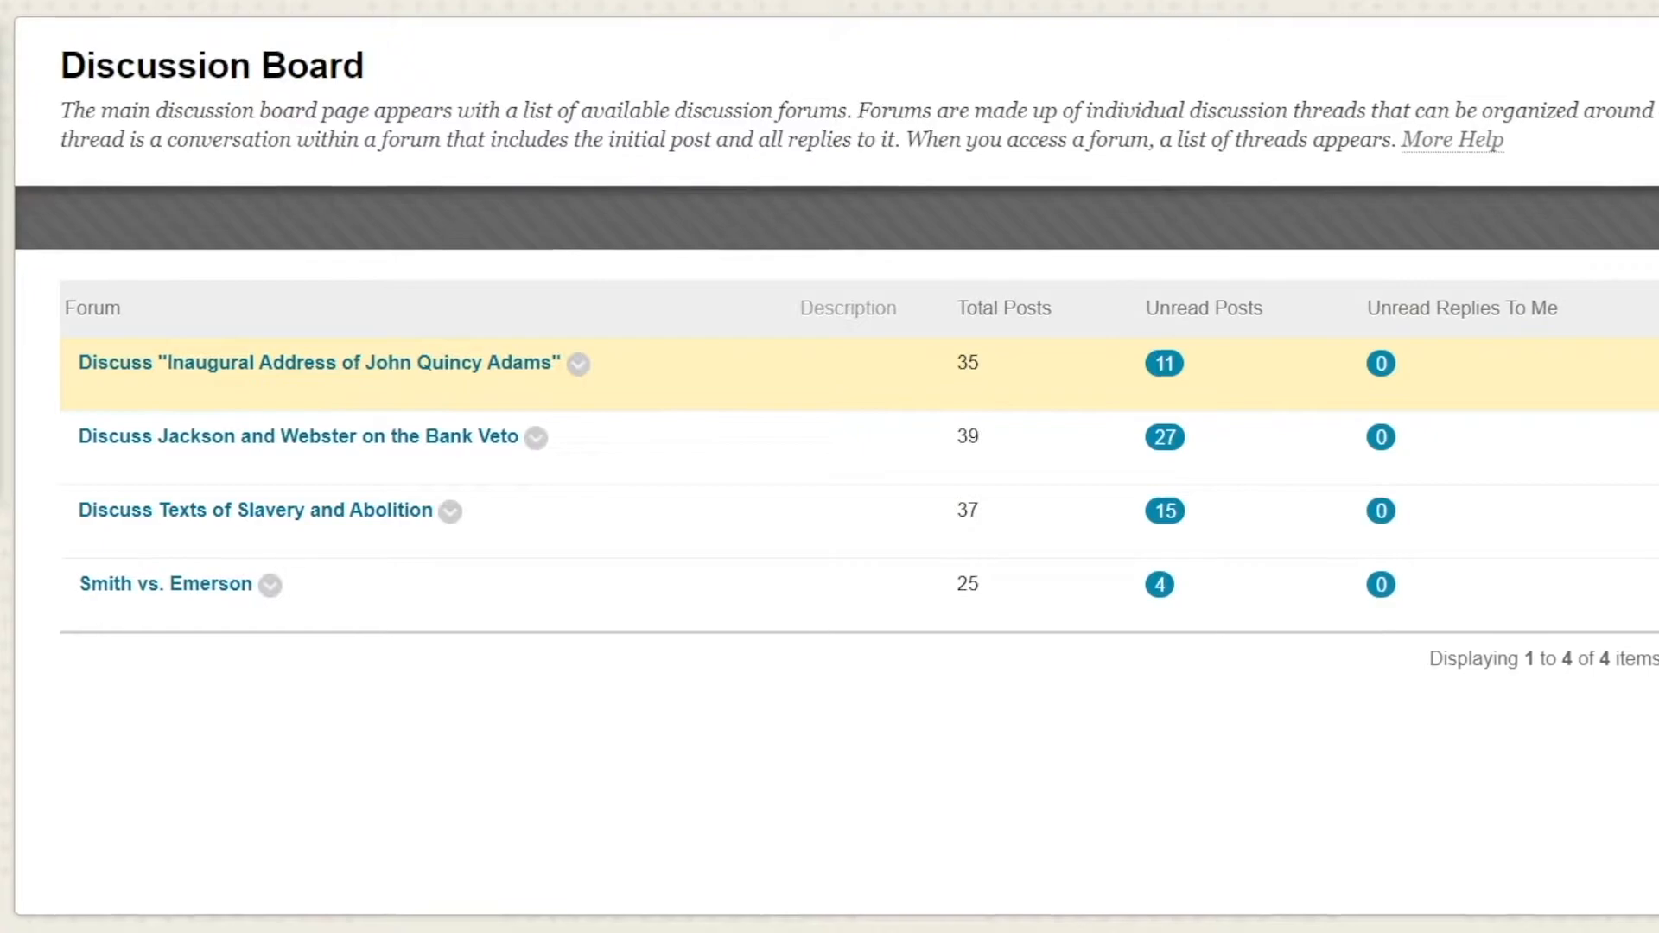
left_click(317, 362)
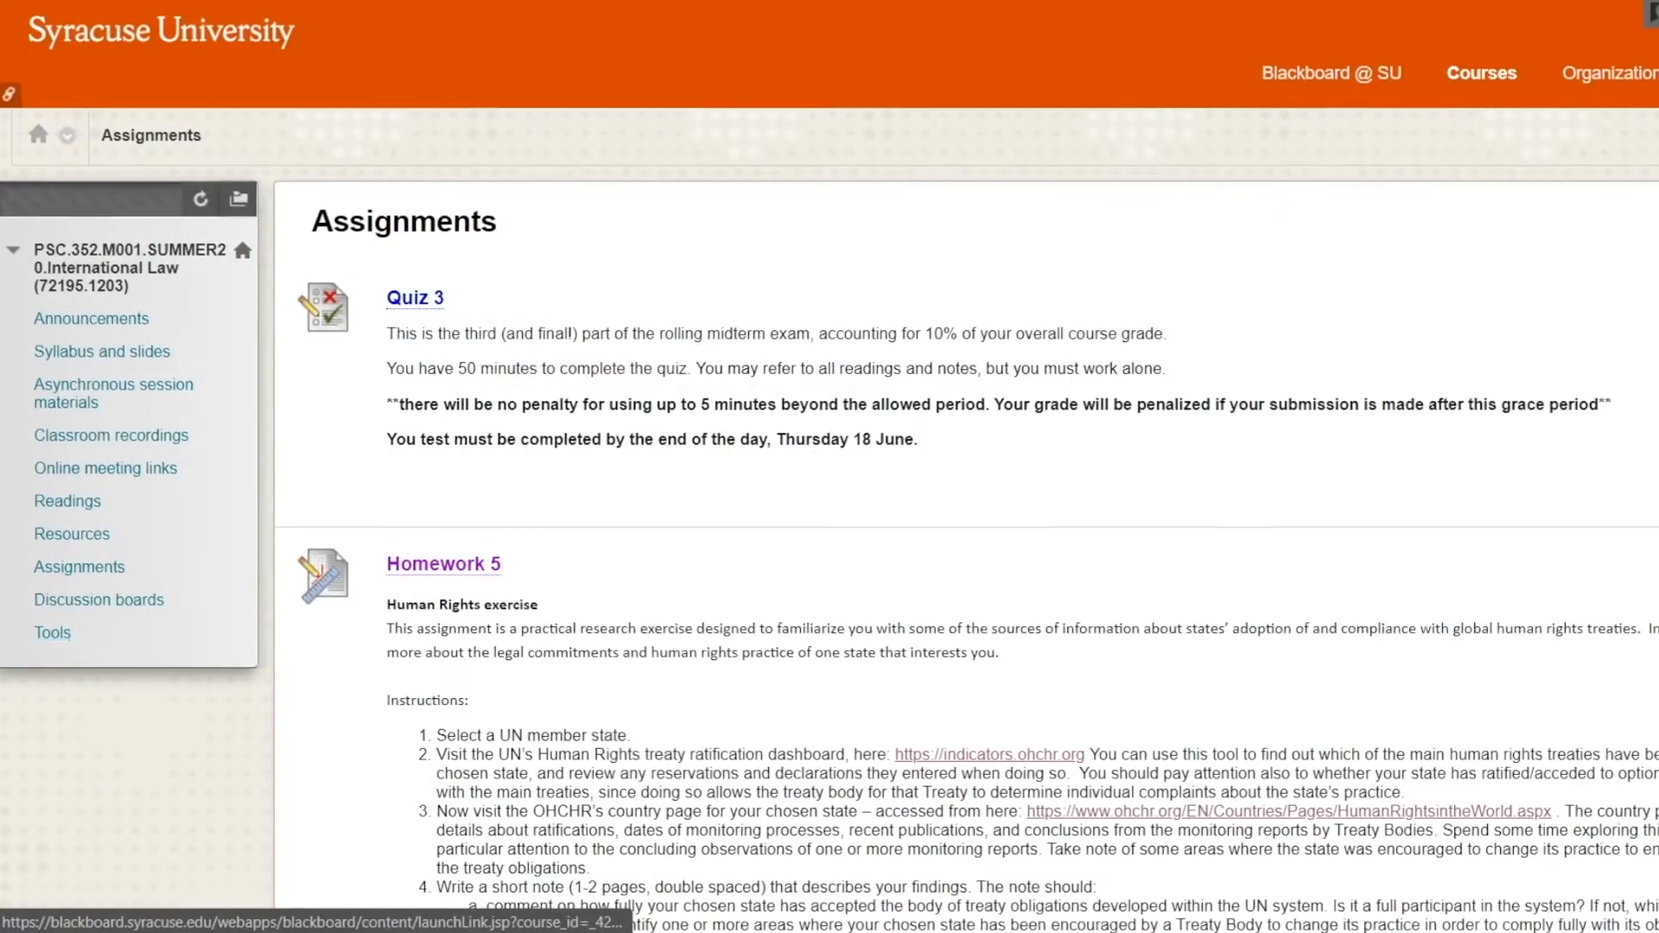
Scroll the Assignments list and open Homework 5's upload page.
scroll("down", 3)
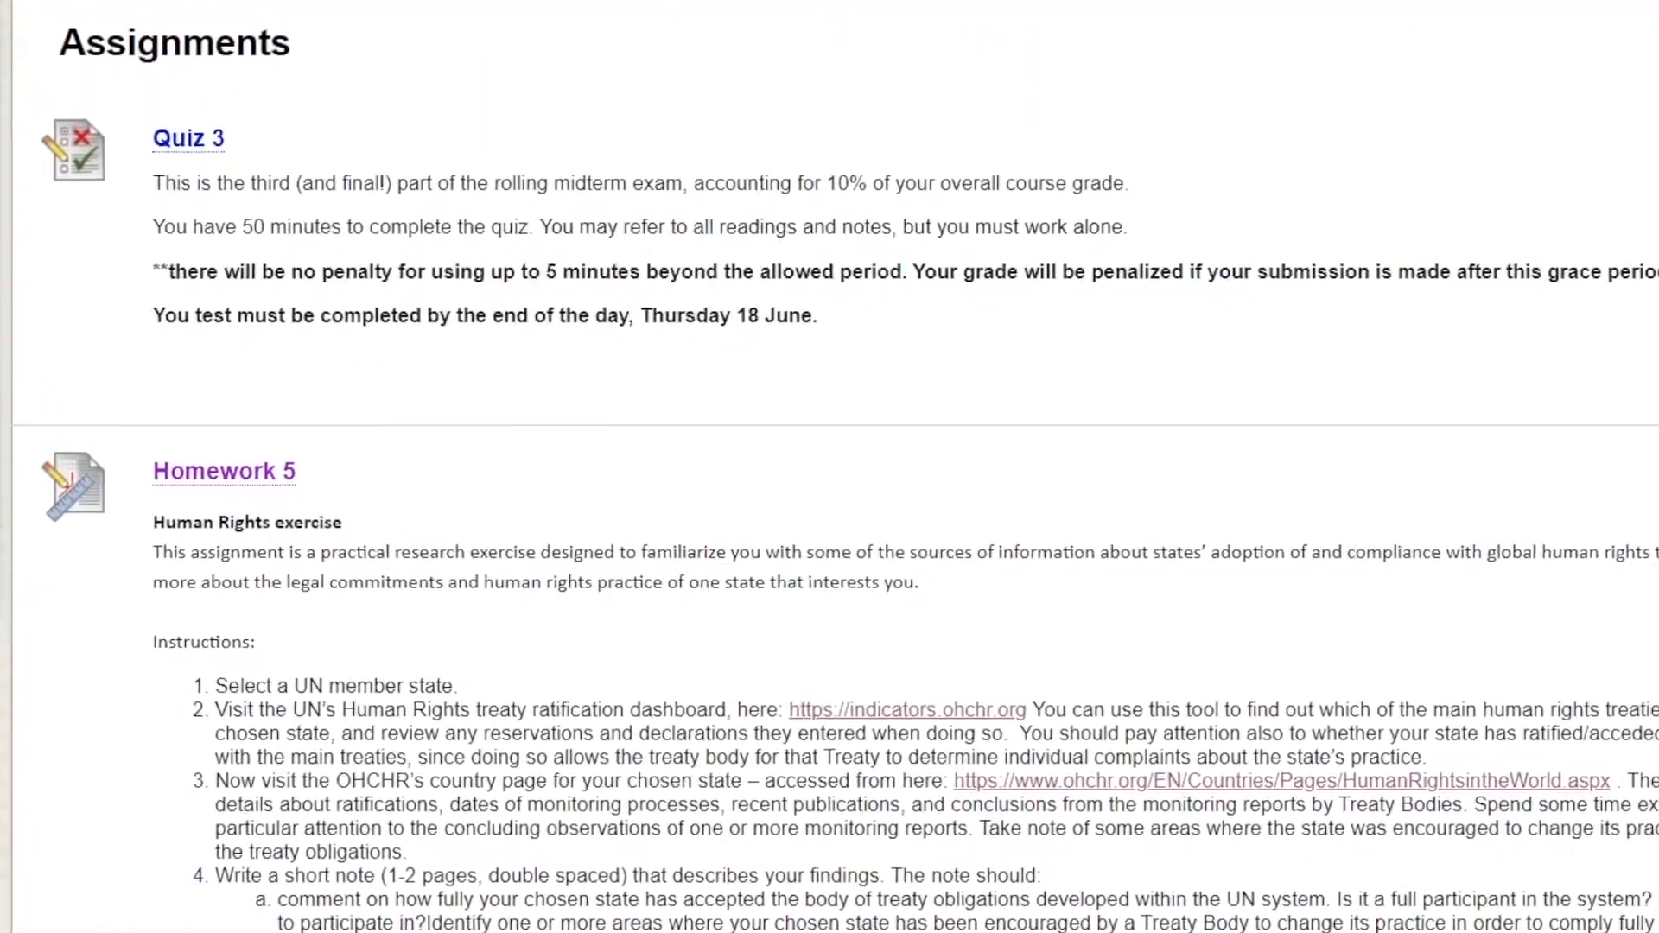
scroll("down", 3)
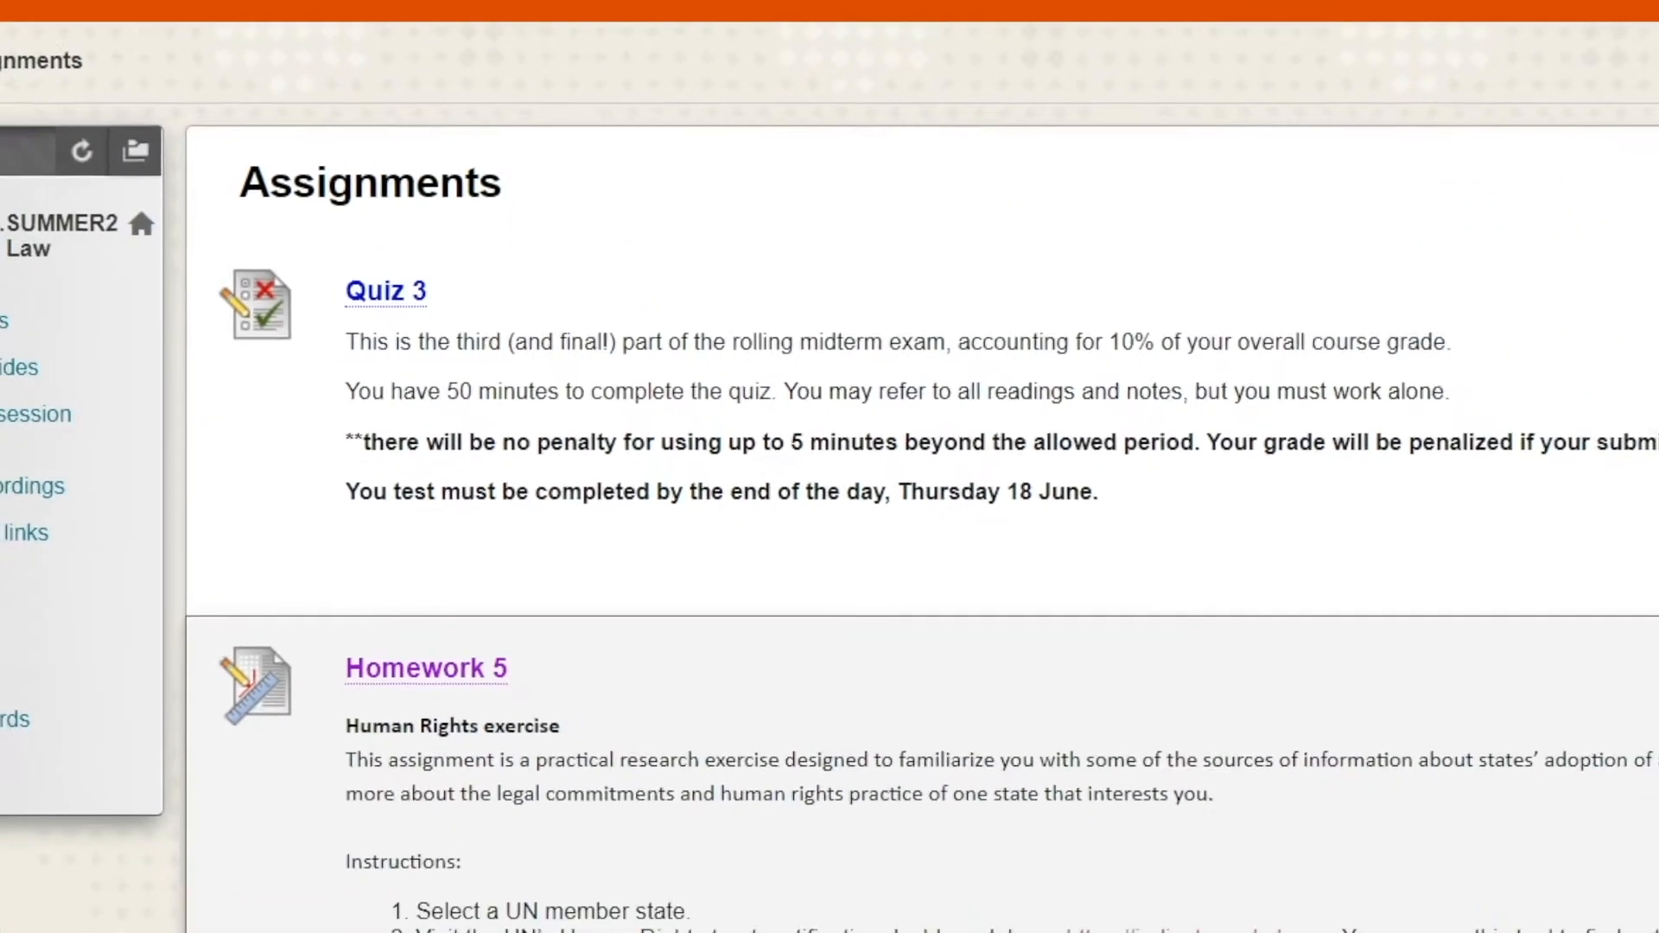
left_click(425, 668)
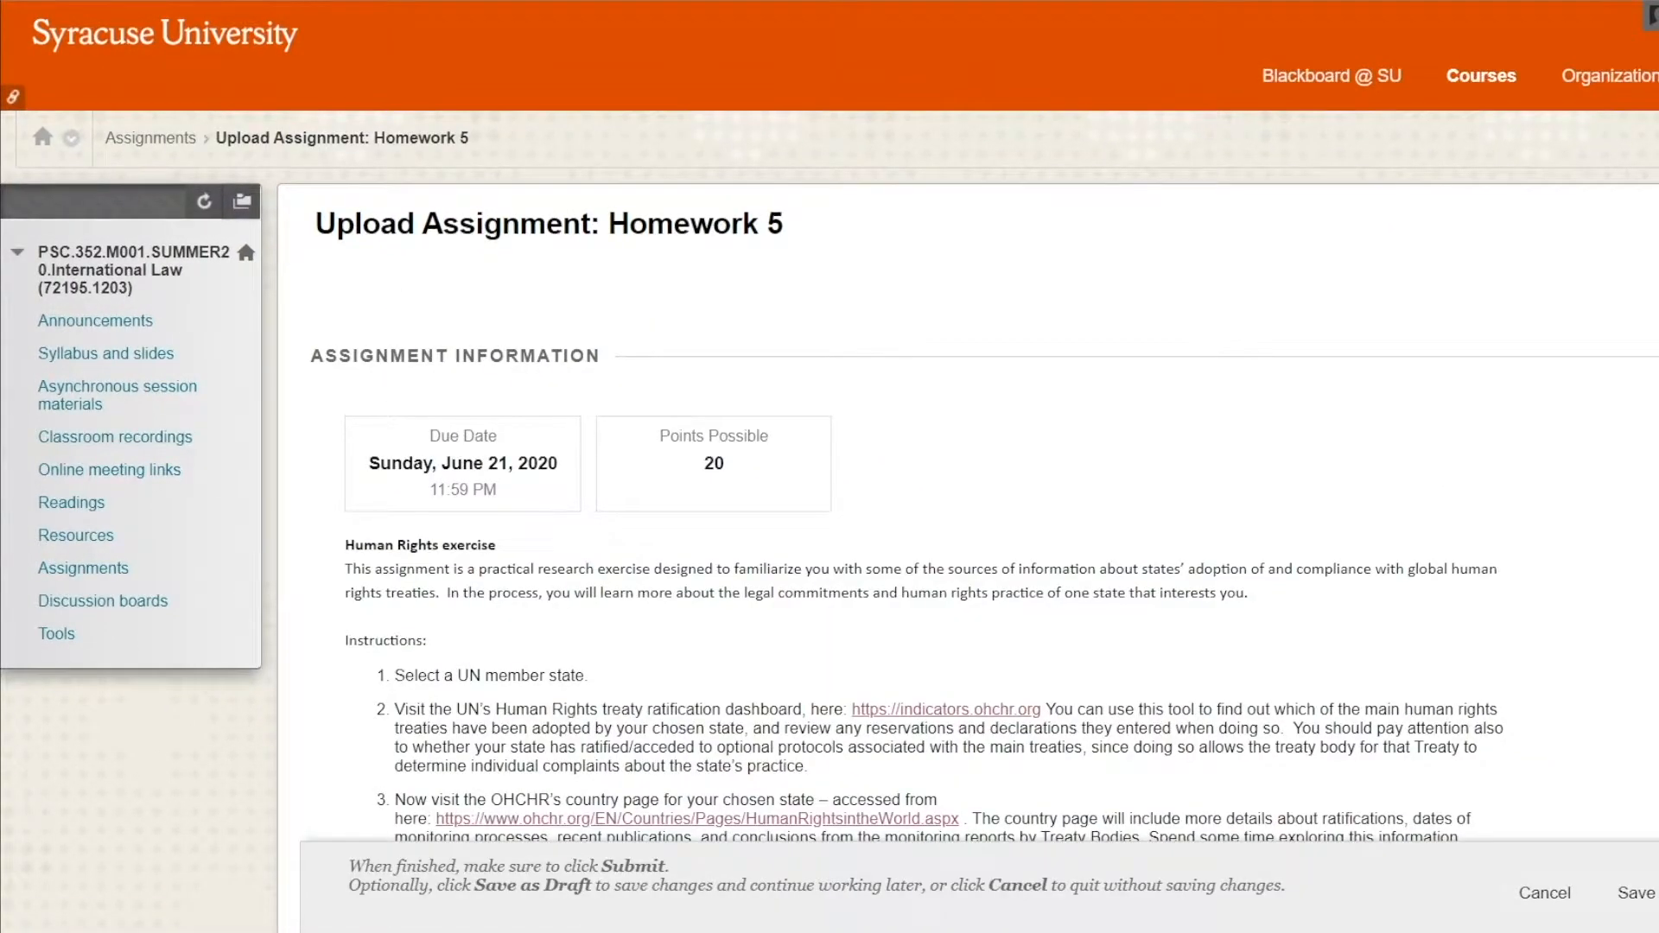
Inspect Homework 5's Browse My Computer option, then view HST 304's Tools page.
scroll("down", 3)
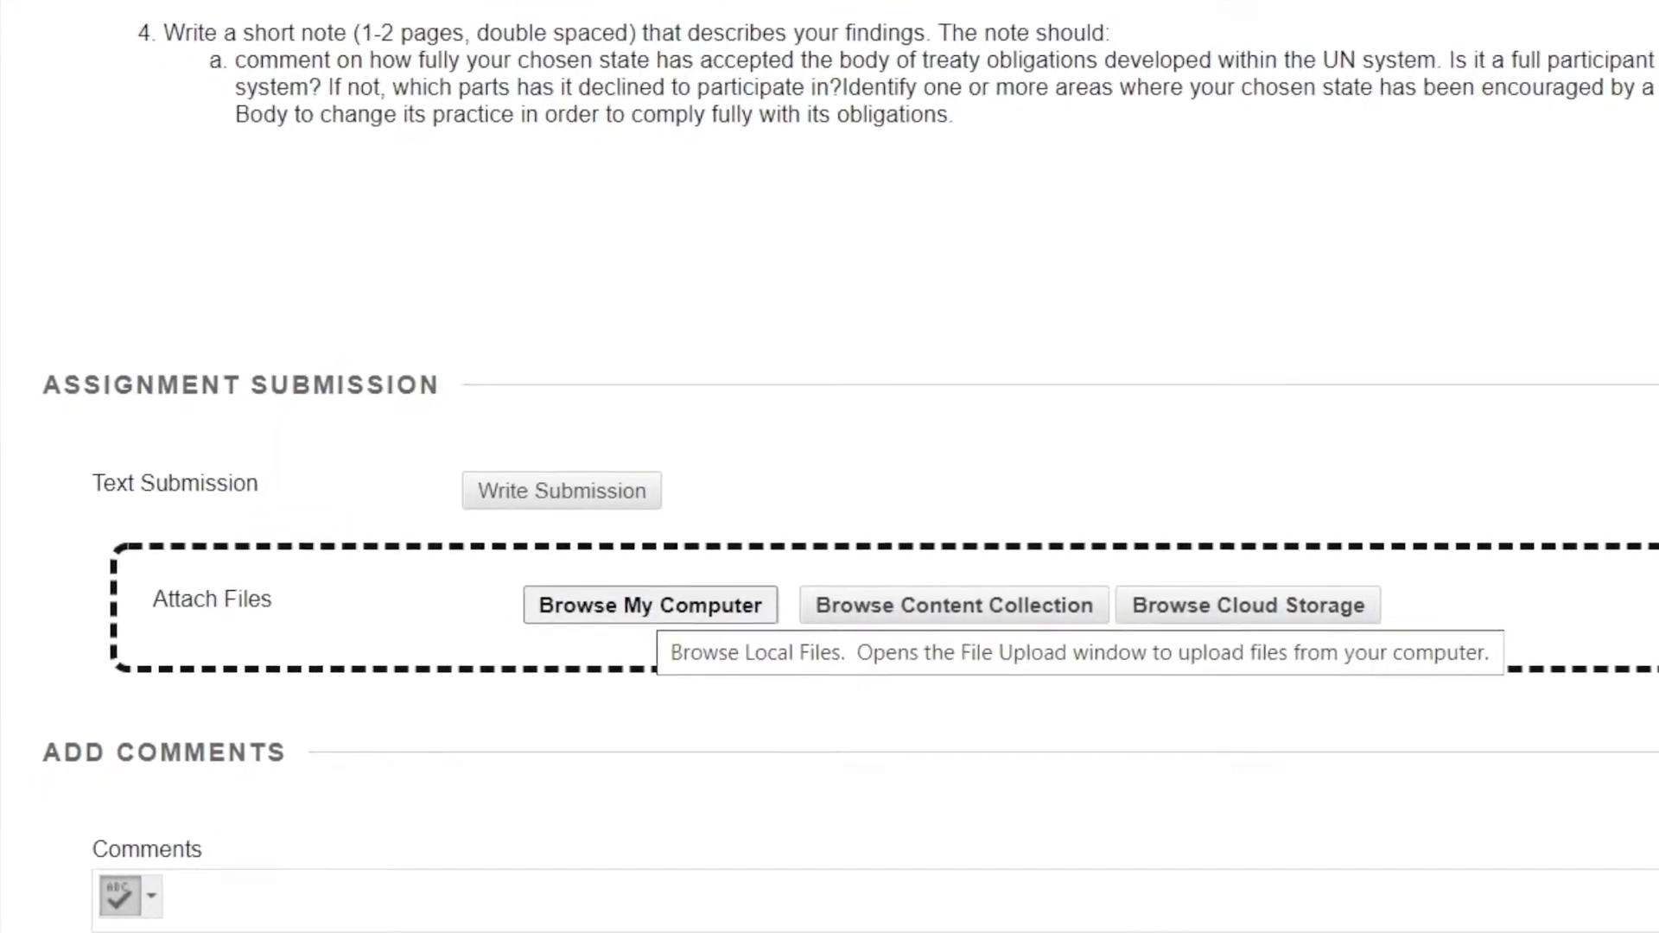
left_click(649, 603)
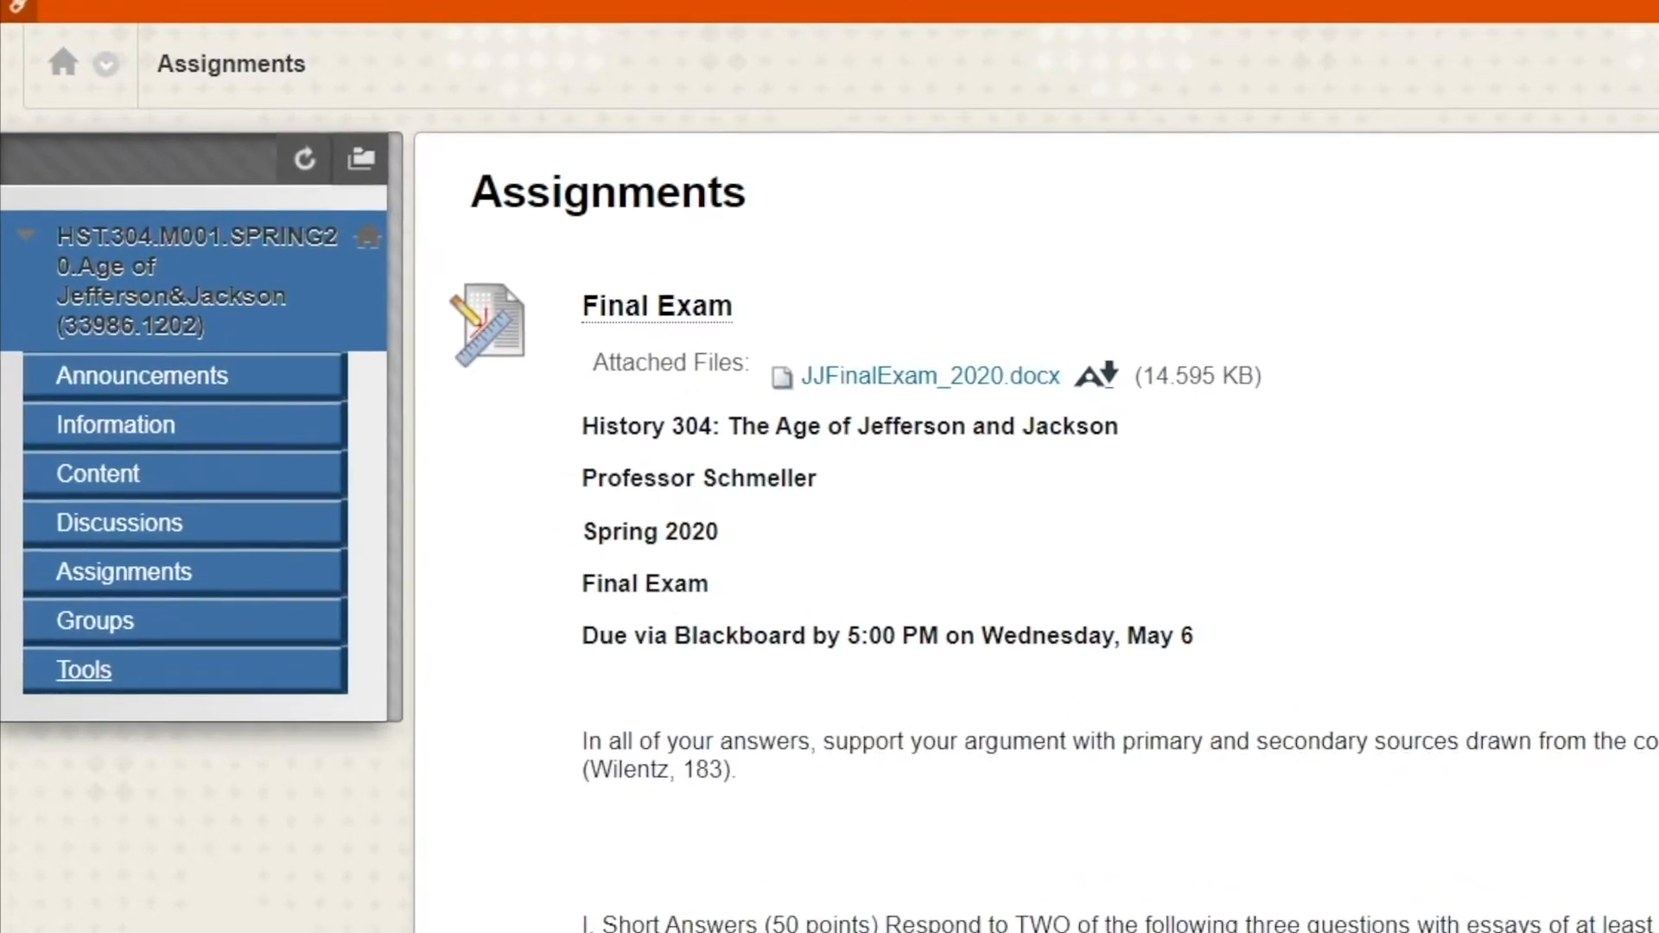
left_click(83, 669)
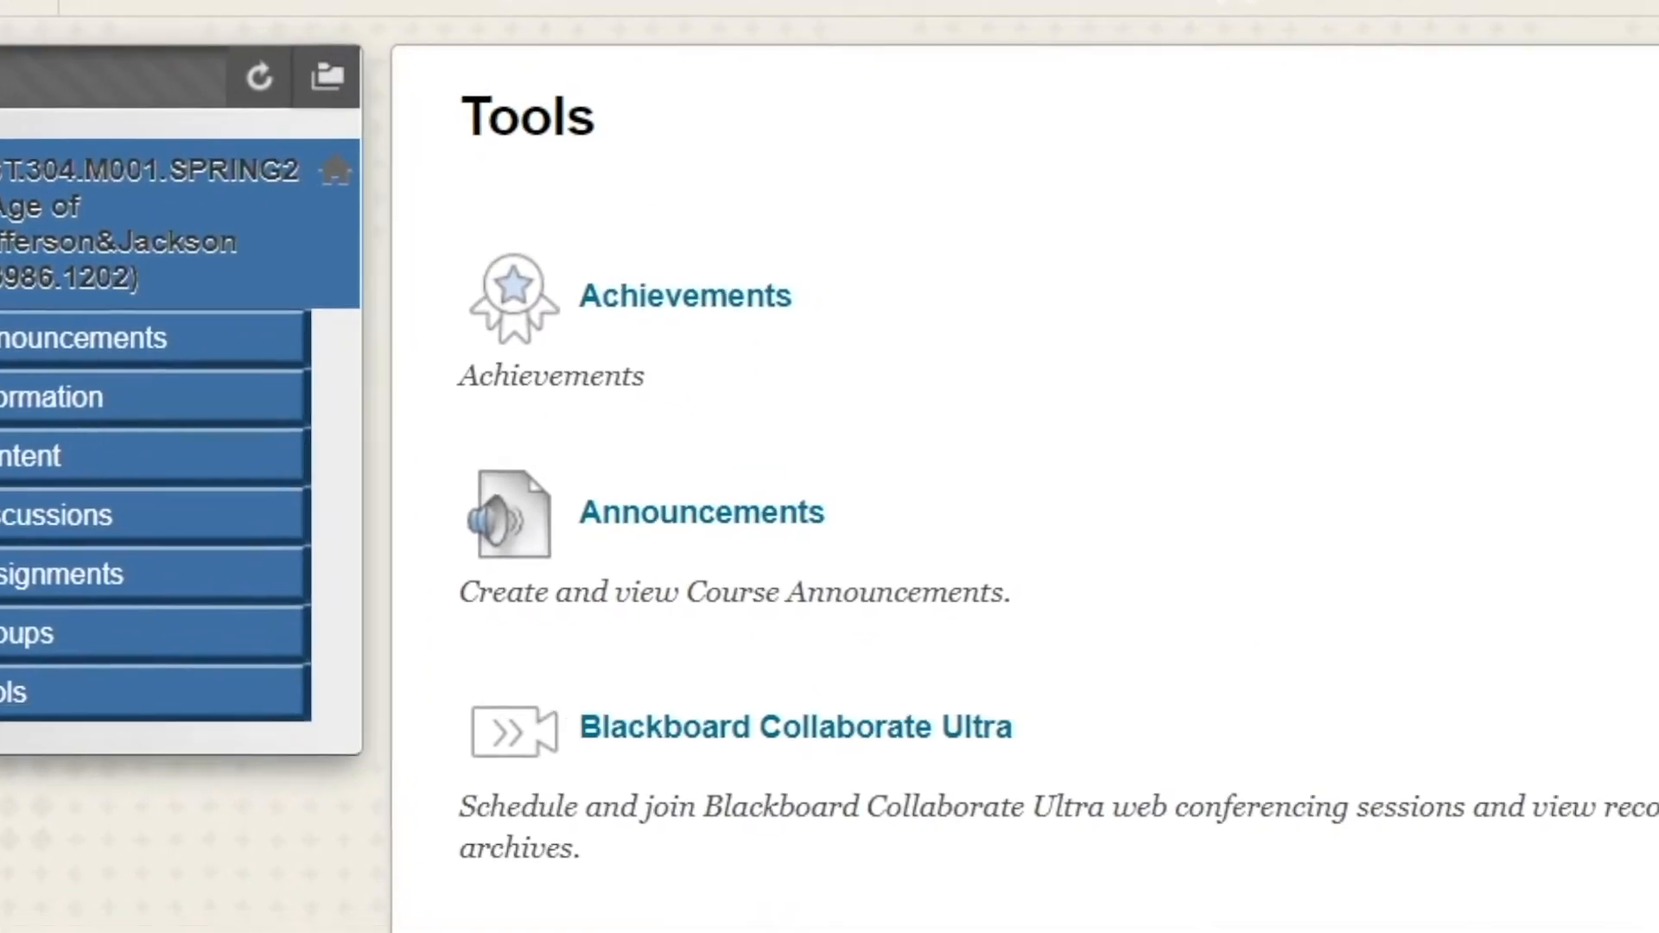
Launch Blackboard Collaborate Ultra from the Tools page and enter the empty course room.
left_click(793, 727)
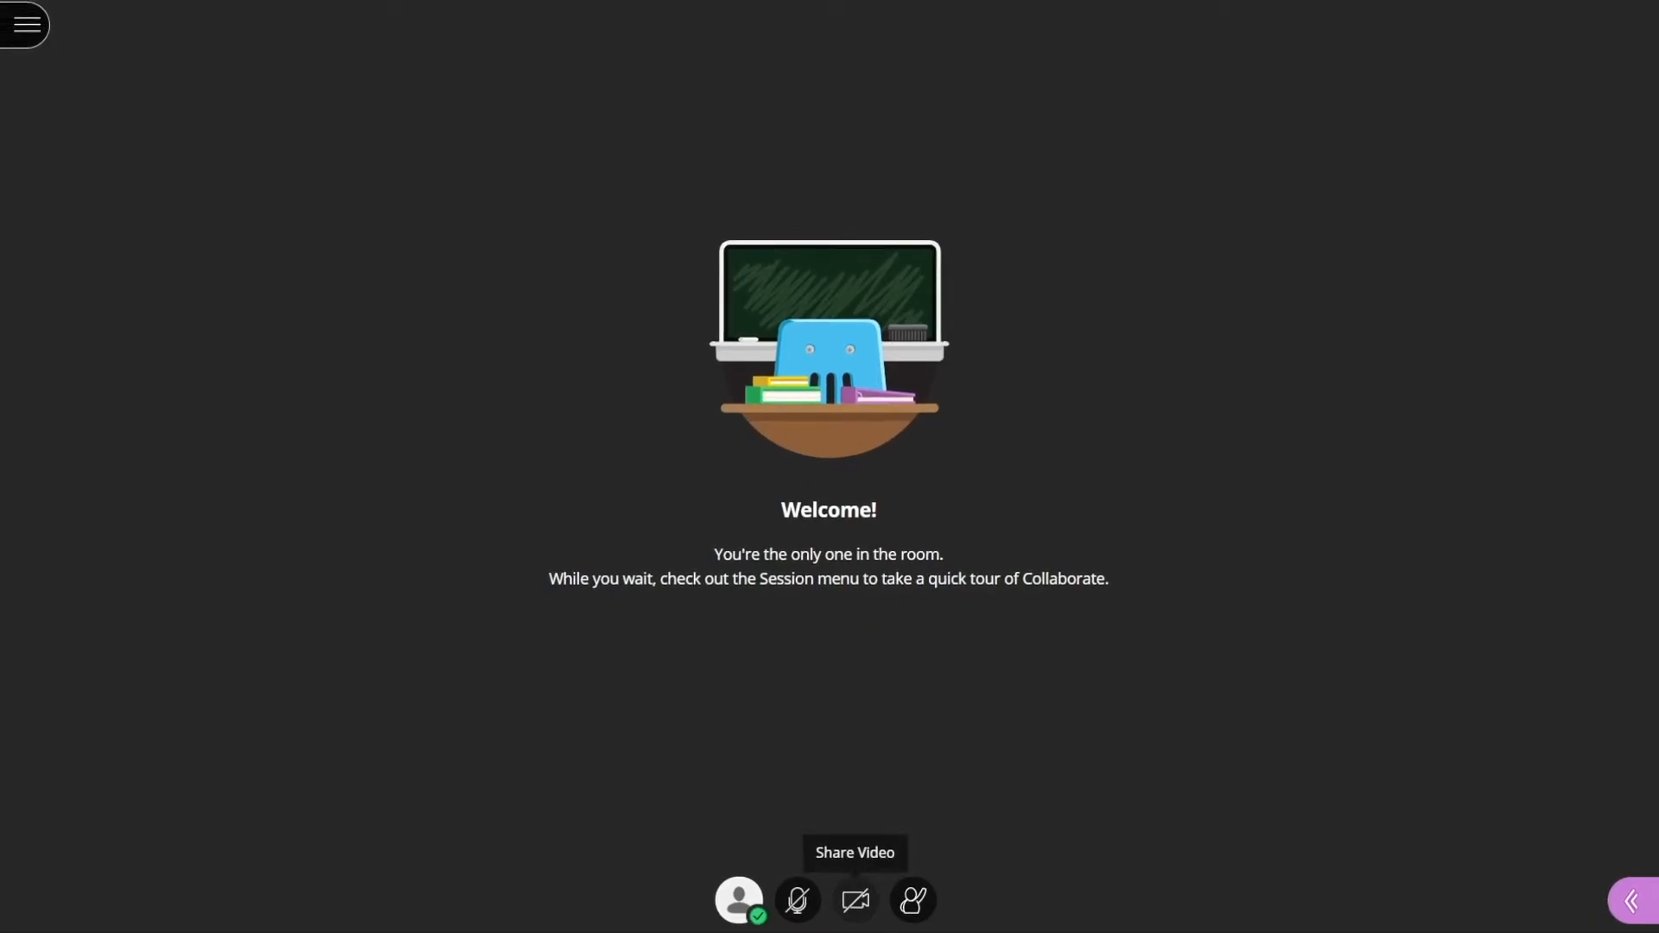